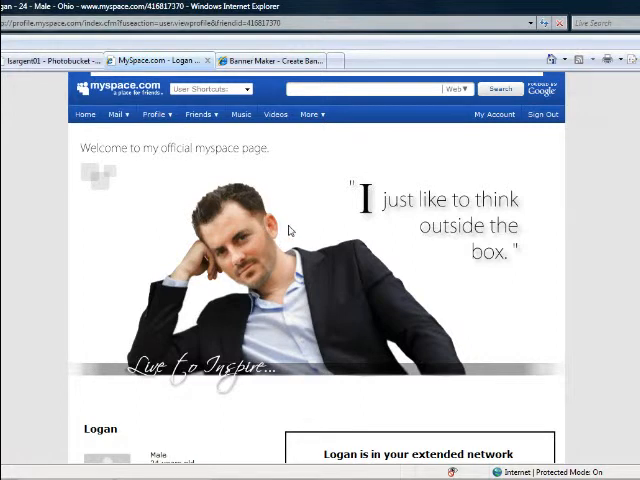
mouse_move(552, 388)
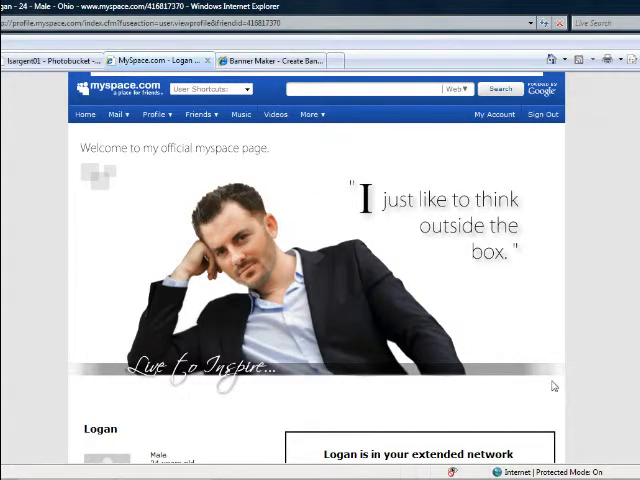
mouse_move(520, 320)
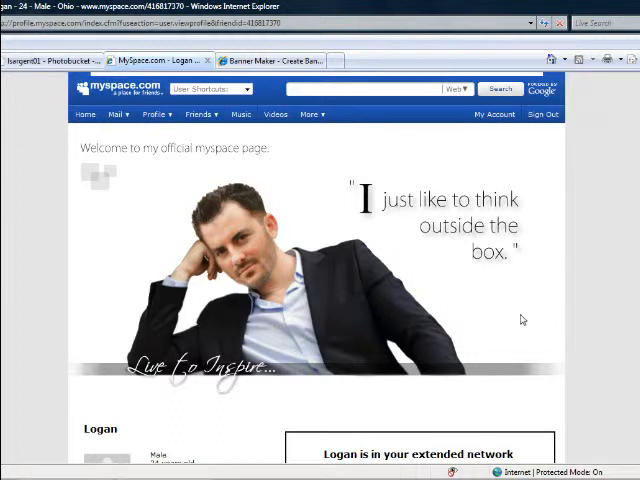
Choose the MySpace Masthead banner type under Save and save the banner.
scroll(down, 3)
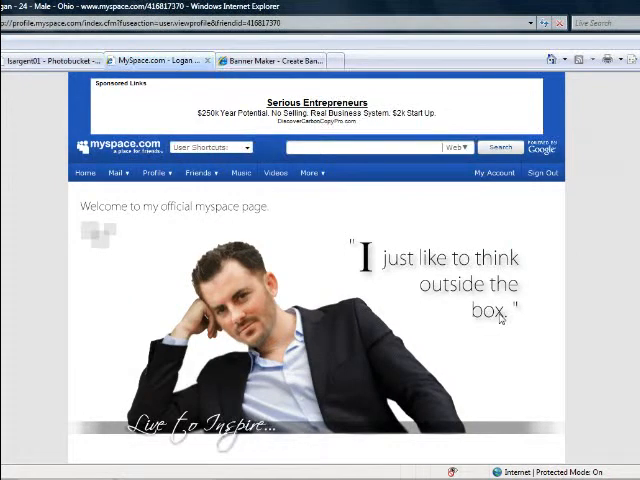
scroll(down, 3)
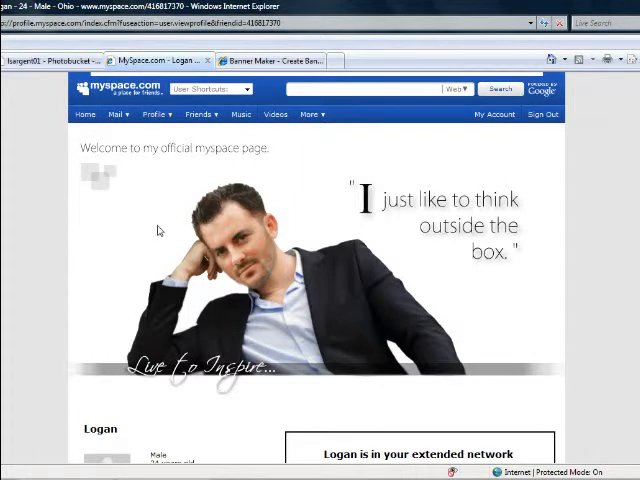
mouse_move(96, 372)
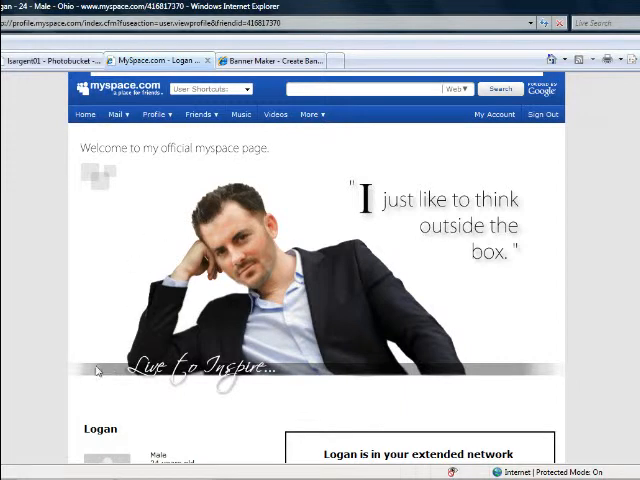
mouse_move(184, 152)
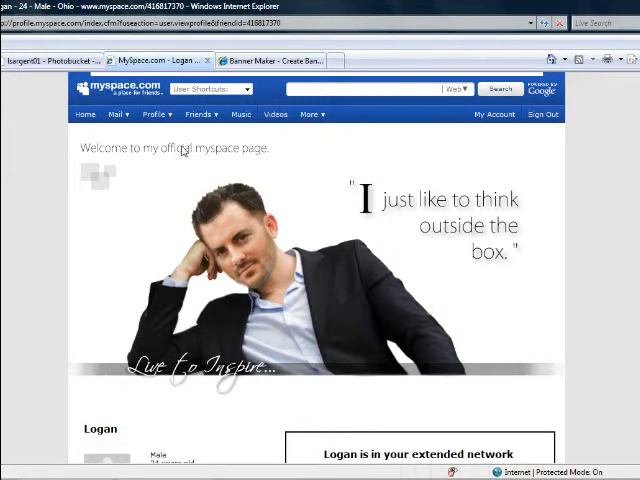
mouse_move(300, 166)
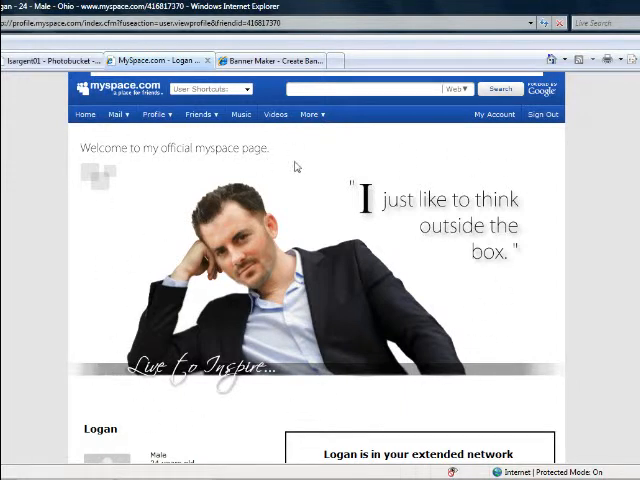
mouse_move(320, 318)
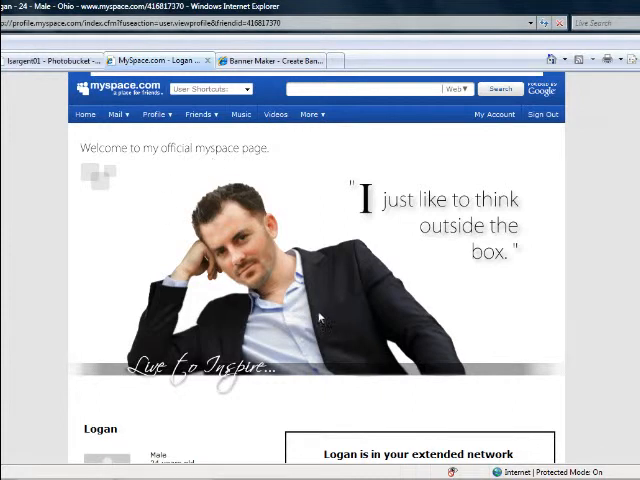
mouse_move(100, 362)
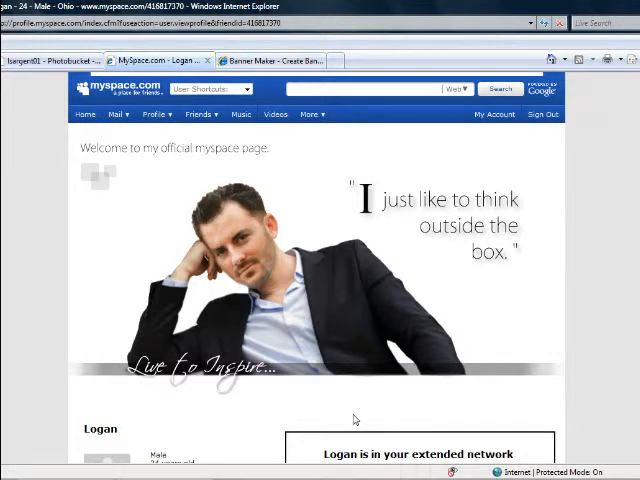
mouse_move(350, 418)
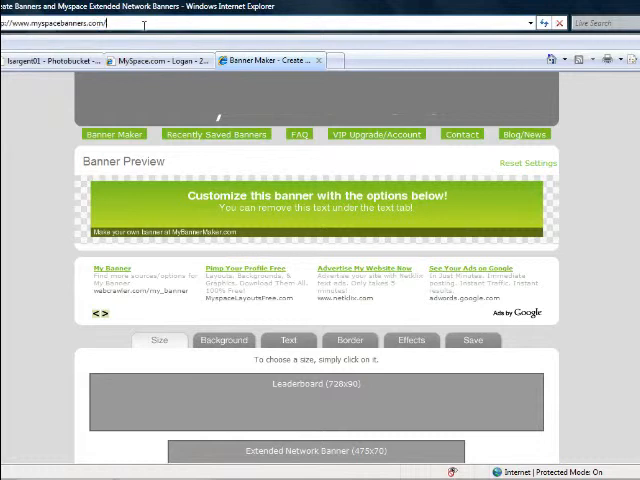
mouse_move(632, 242)
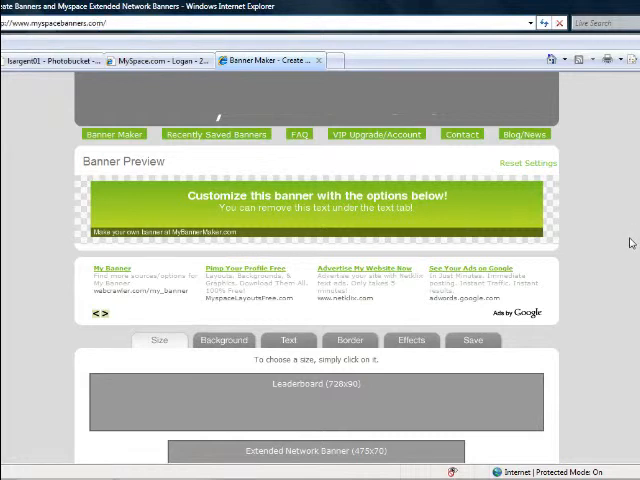
mouse_move(576, 210)
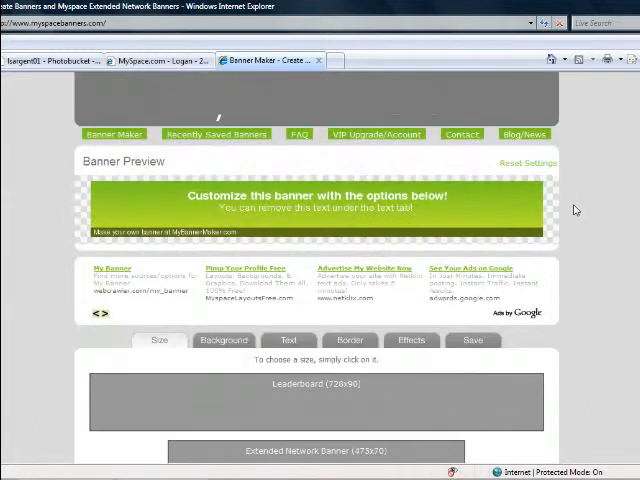
scroll(down, 3)
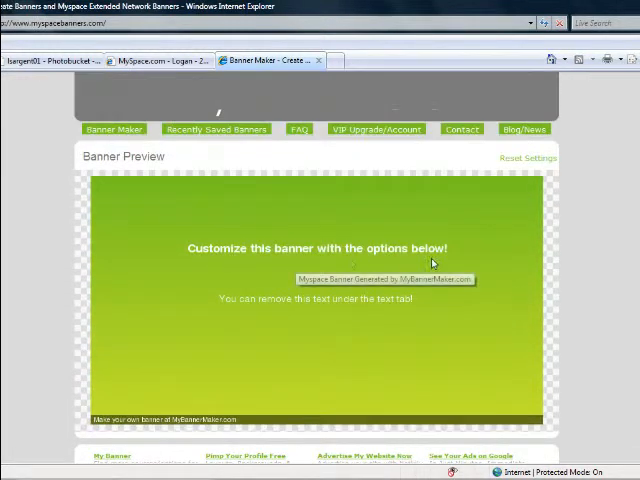
scroll(down, 3)
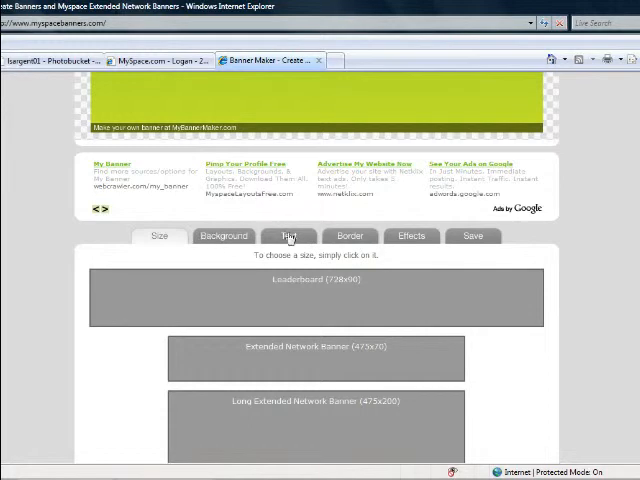
mouse_move(412, 236)
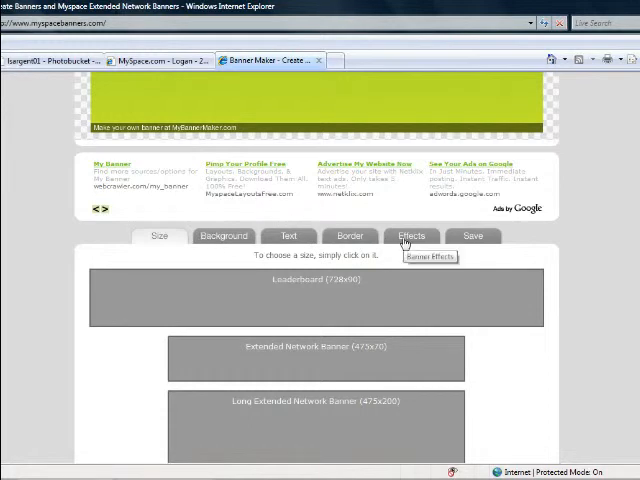
mouse_move(472, 236)
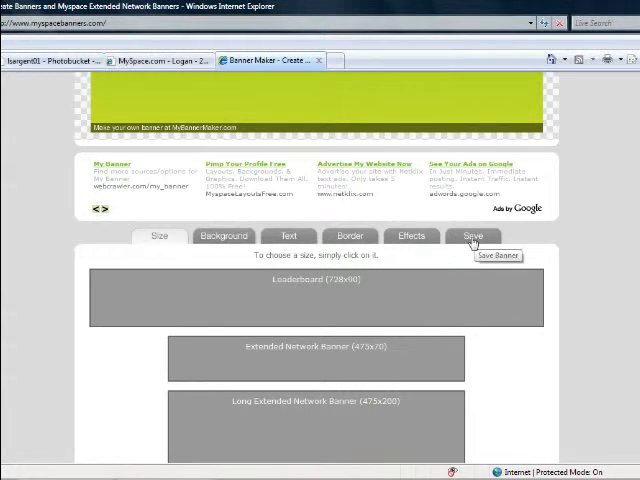
mouse_move(224, 236)
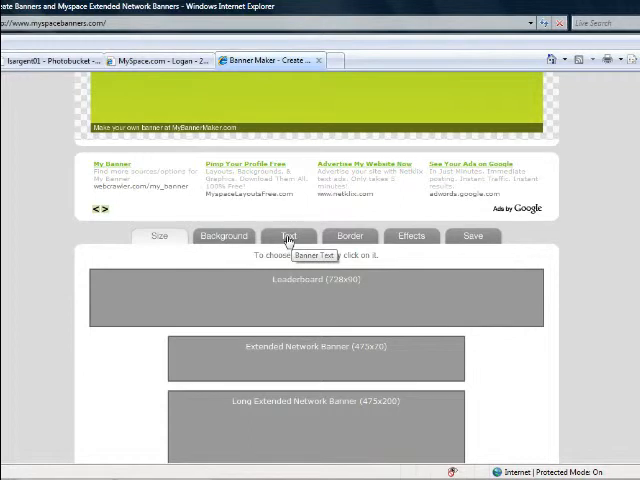
mouse_move(412, 236)
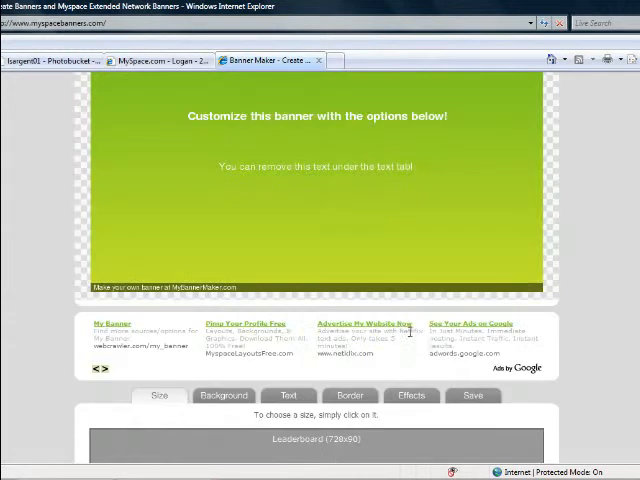
click(472, 396)
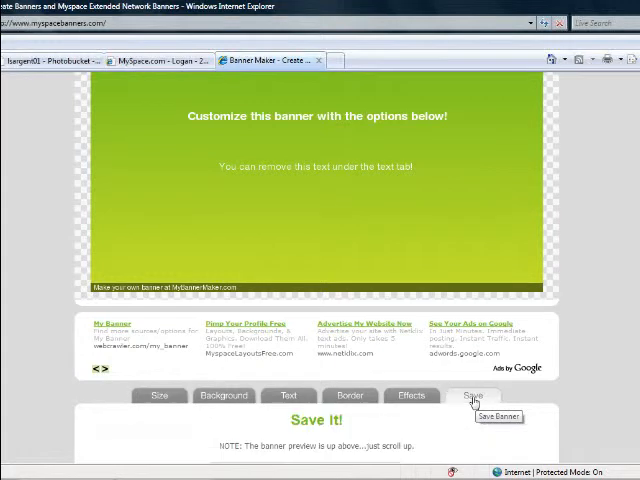
mouse_move(564, 380)
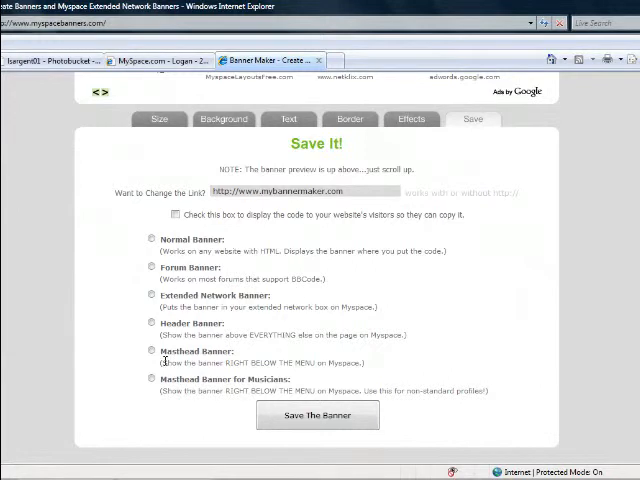
click(152, 352)
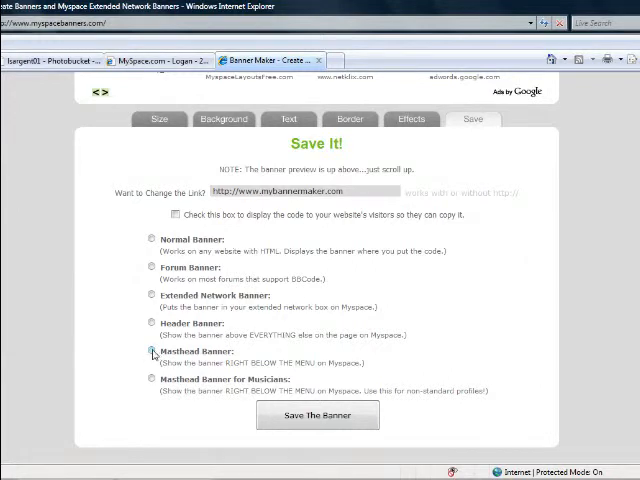
click(148, 352)
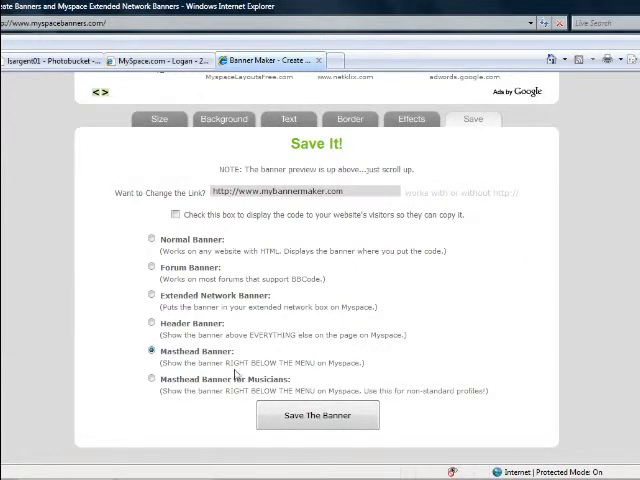
click(316, 416)
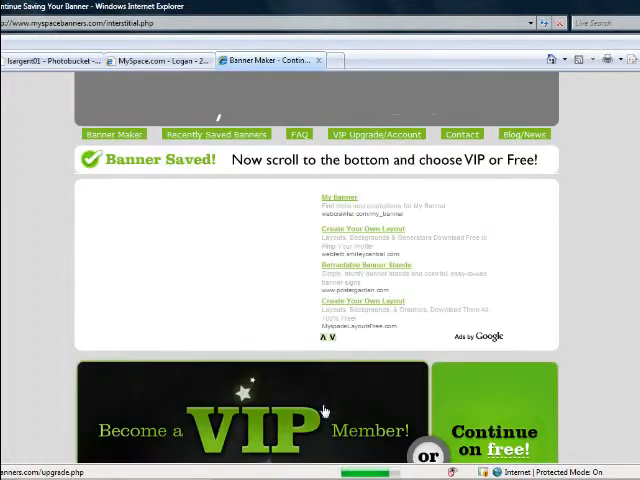
scroll(down, 3)
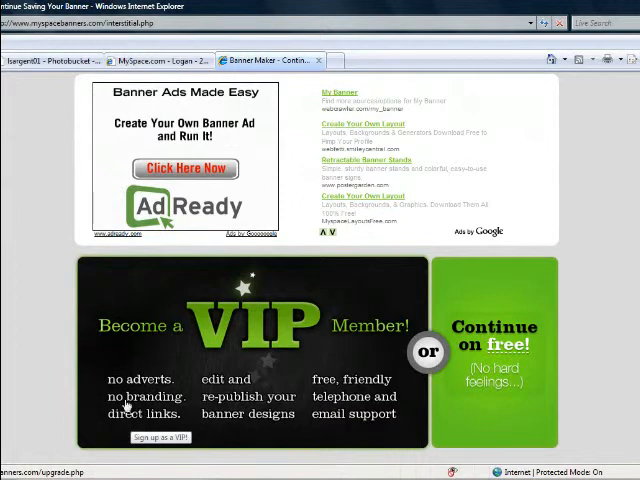
mouse_move(262, 380)
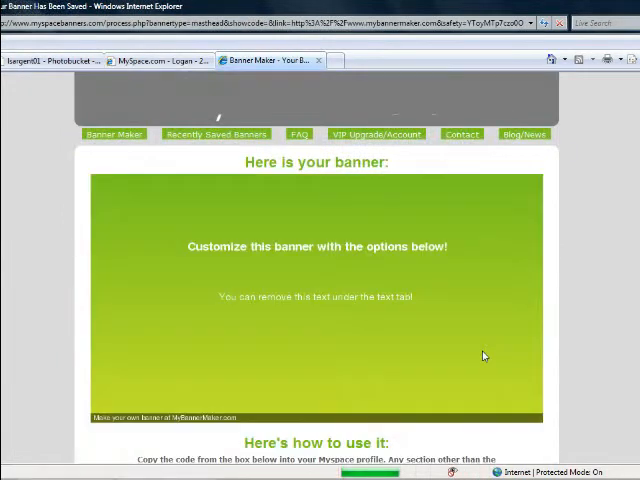
scroll(down, 3)
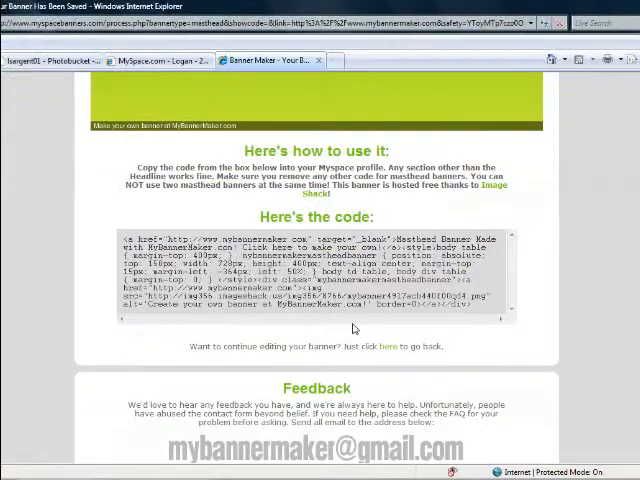
scroll(down, 3)
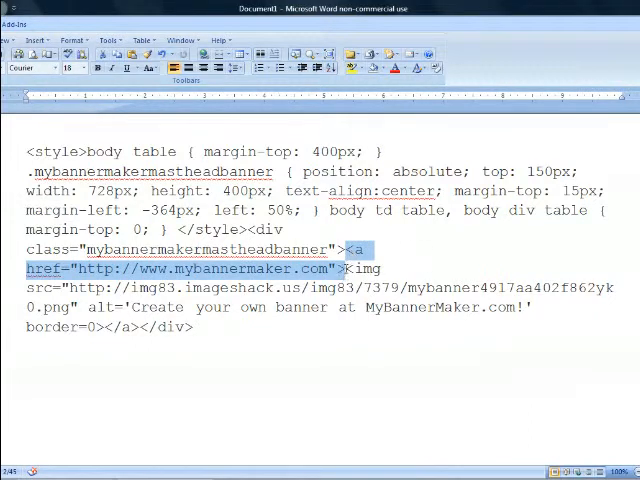
mouse_move(432, 258)
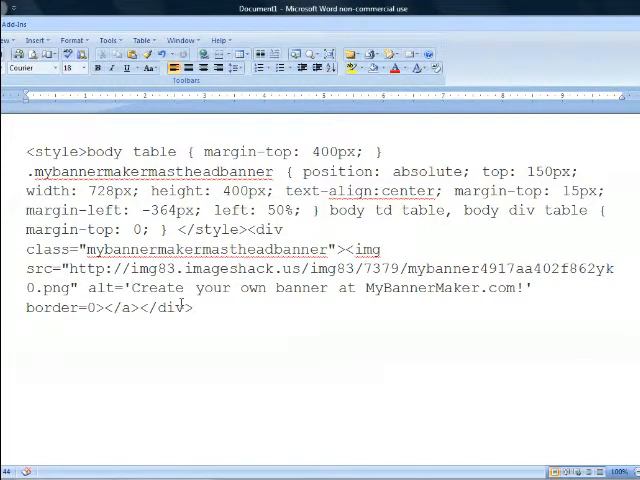
Delete the 'Create your own banner at MyBannerMaker.com!' alt text, leaving empty quotes.
drag(132, 288, 360, 288)
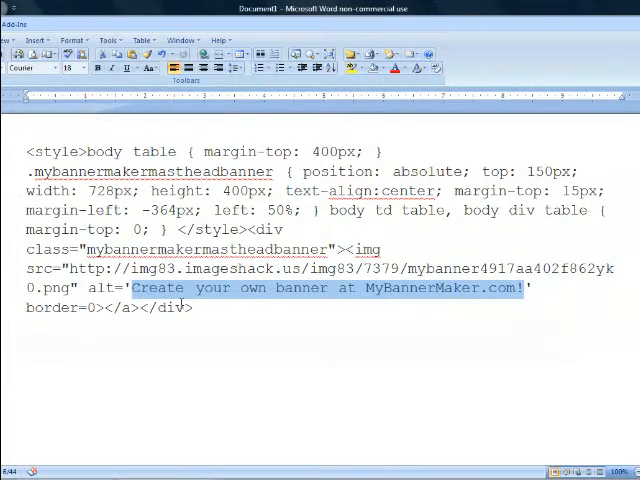
key(Delete)
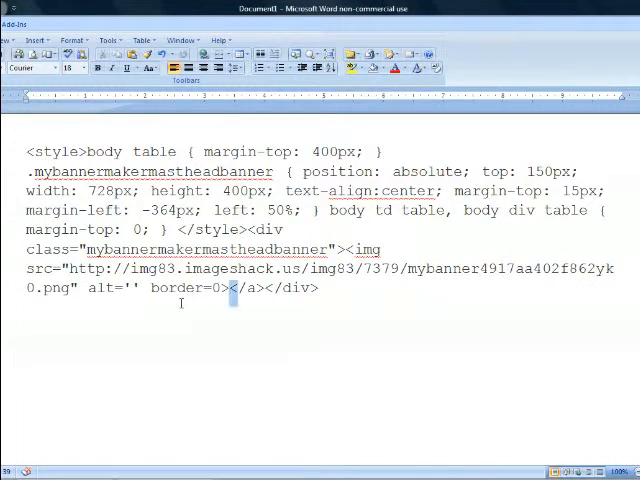
double_click(244, 288)
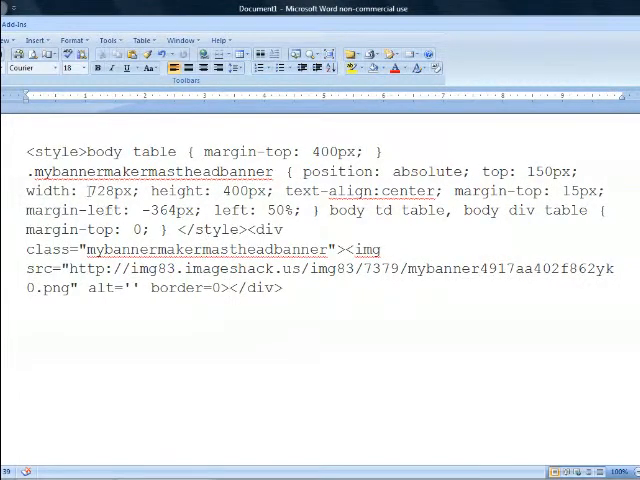
Replace the 728 in 'width: 728px' with 800.
double_click(100, 190)
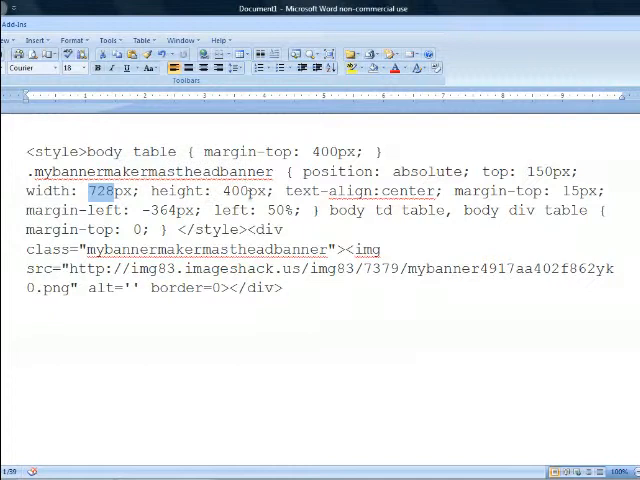
double_click(236, 192)
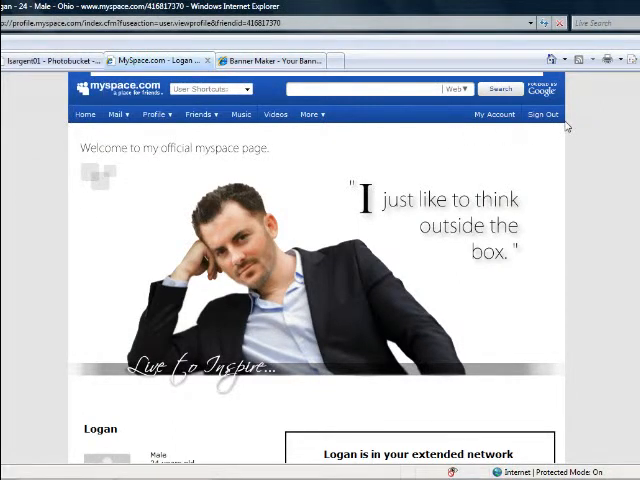
mouse_move(538, 144)
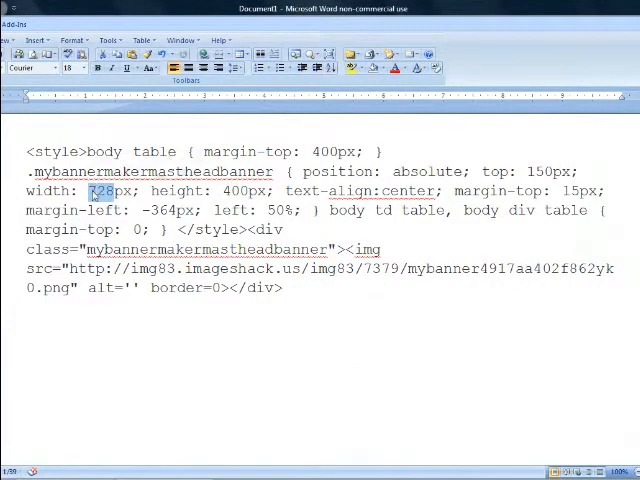
text(800)
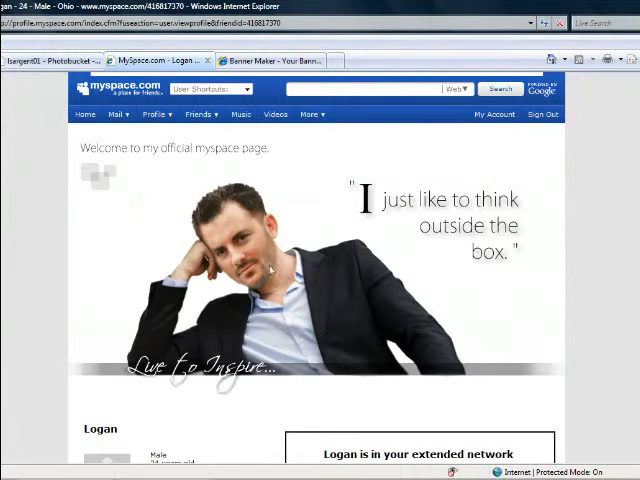
mouse_move(128, 192)
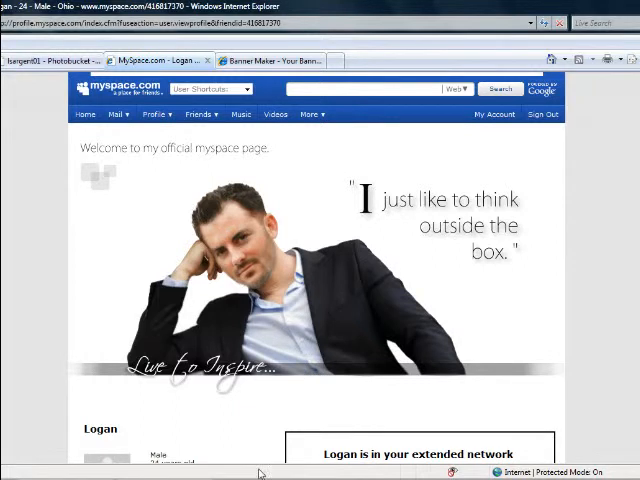
scroll(down, 3)
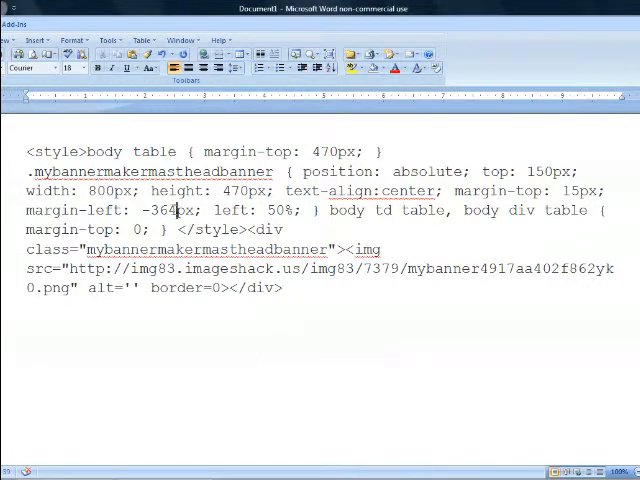
Replace the 364 in 'margin-left: -364px' with 400.
double_click(170, 210)
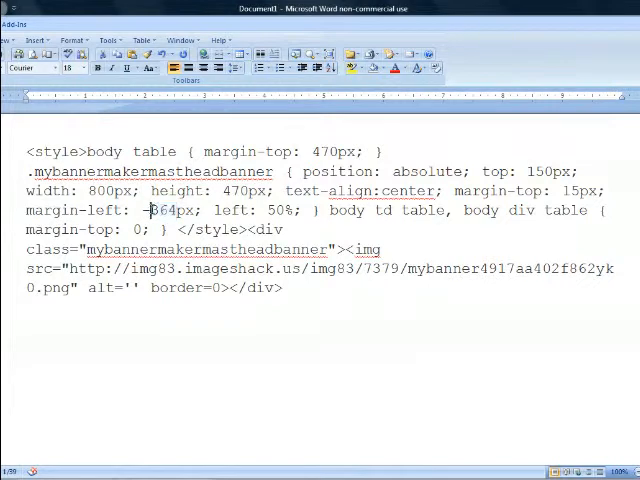
double_click(168, 210)
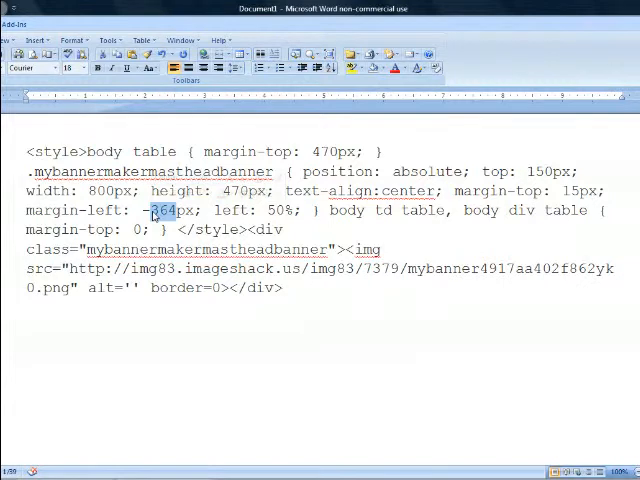
text(400px; left:)
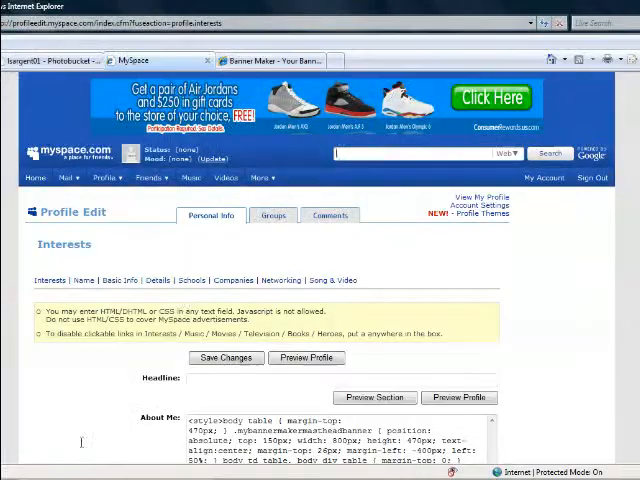
Save the About Me changes on the MySpace Profile Edit page and check the profile banner.
scroll(down, 3)
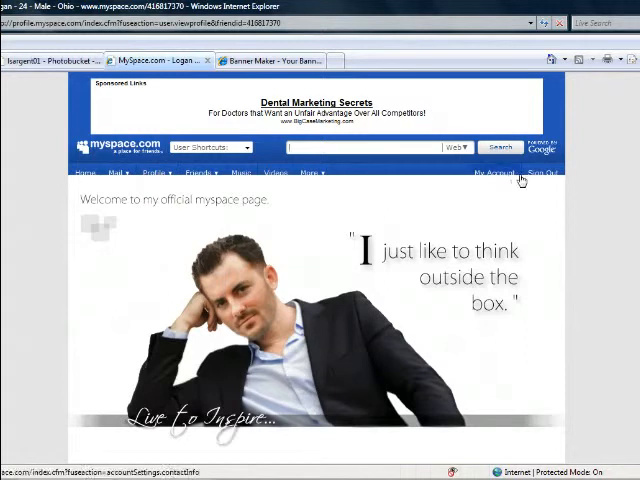
scroll(down, 3)
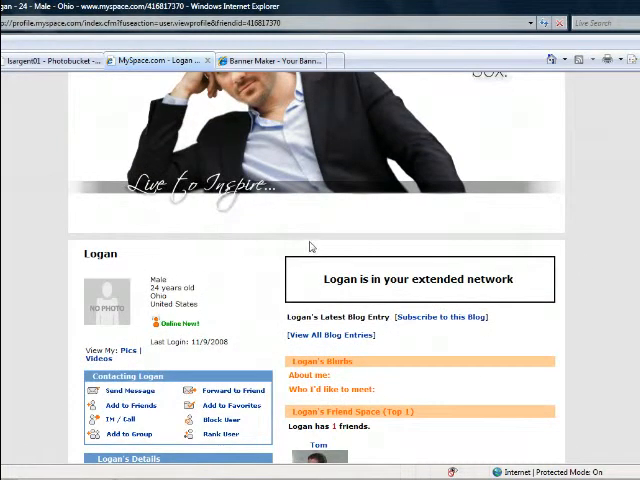
scroll(up, 3)
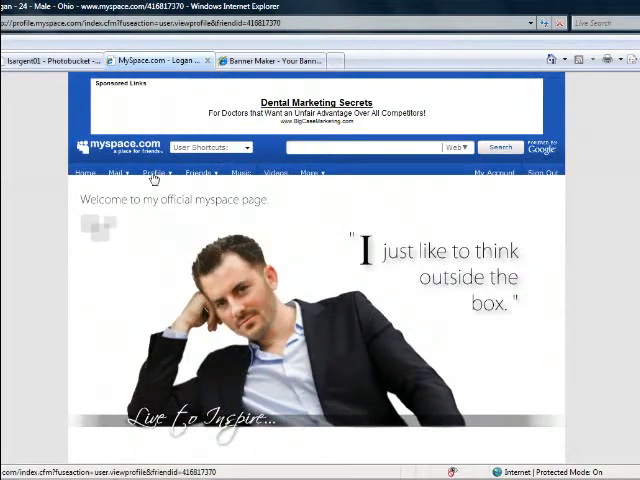
click(152, 172)
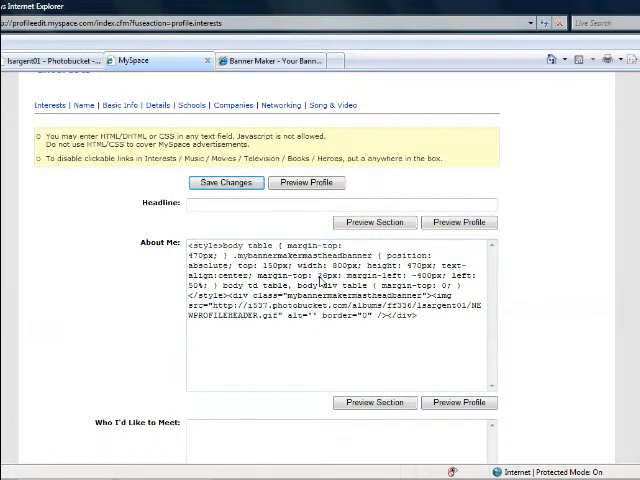
click(224, 182)
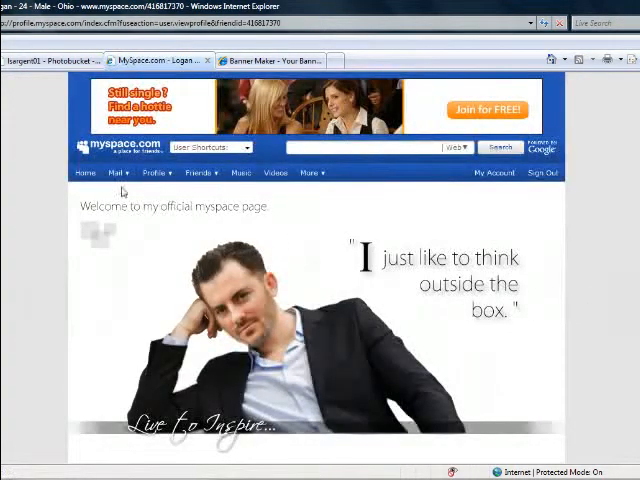
scroll(down, 3)
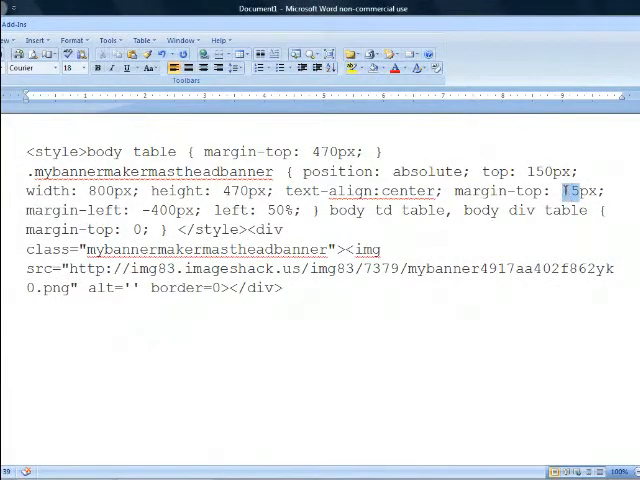
Set 'margin-top' to 26px and select the entire masthead code with Ctrl+A.
text(26px)
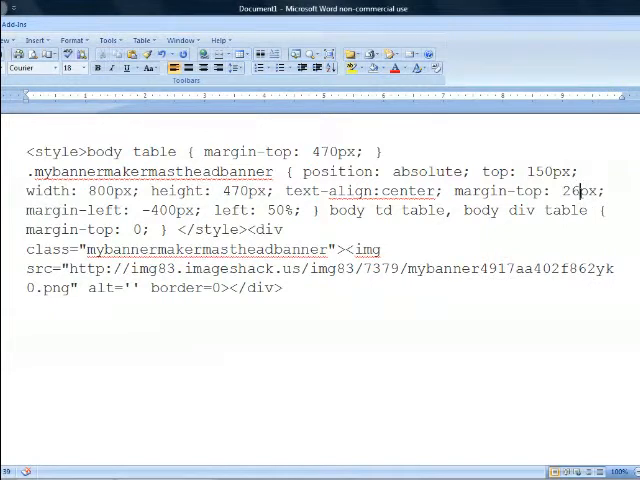
mouse_move(336, 316)
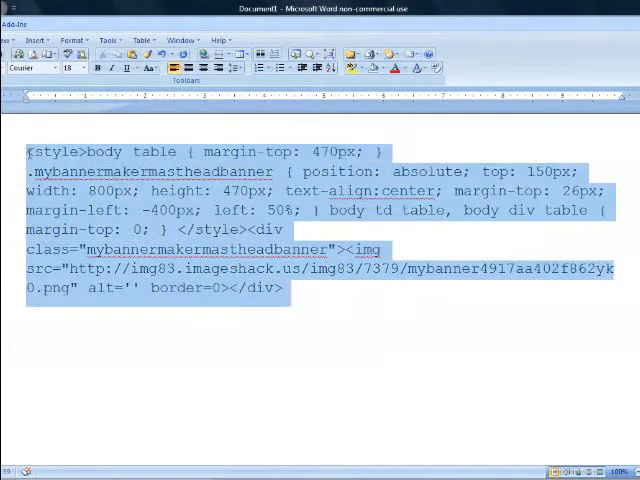
click(300, 288)
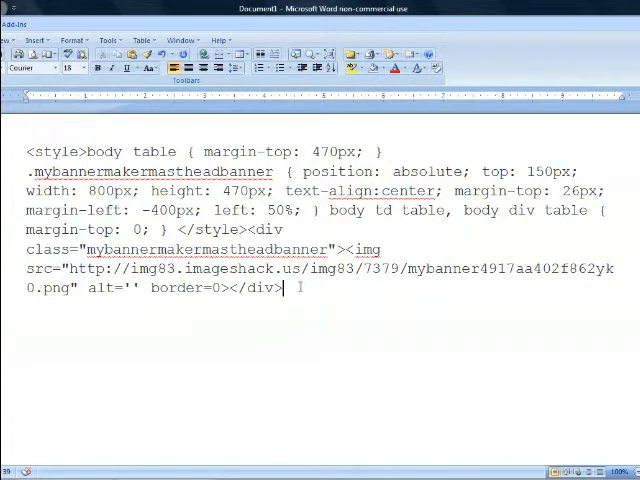
key(ctrl+a)
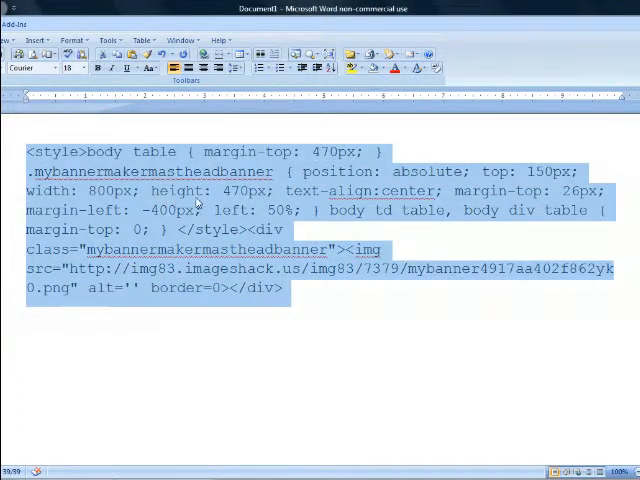
mouse_move(244, 192)
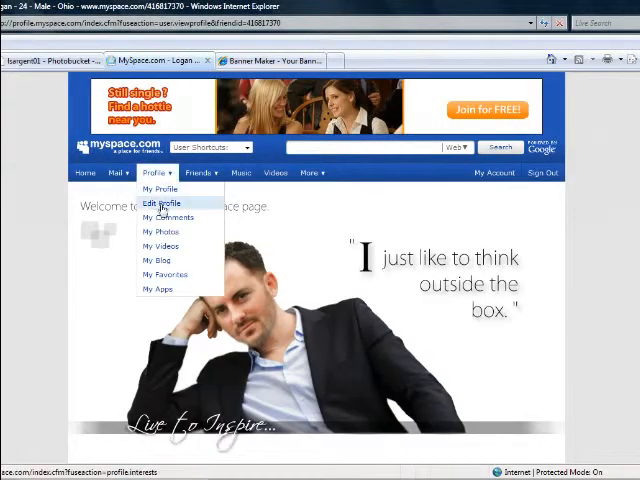
click(160, 204)
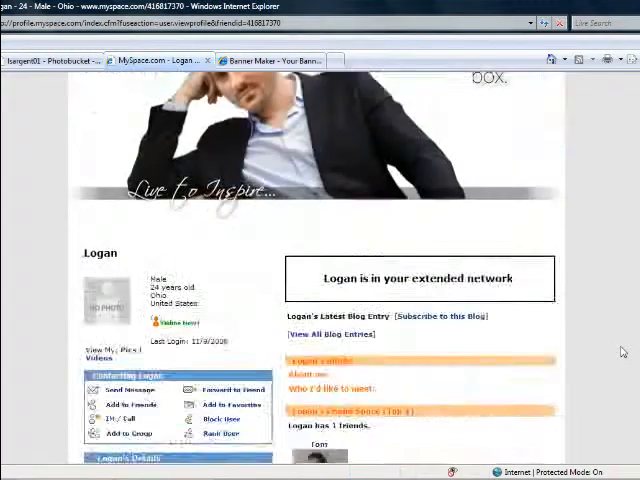
scroll(up, 3)
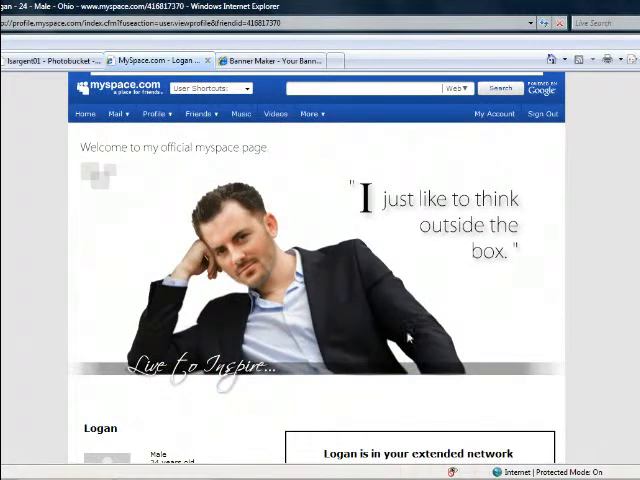
scroll(down, 3)
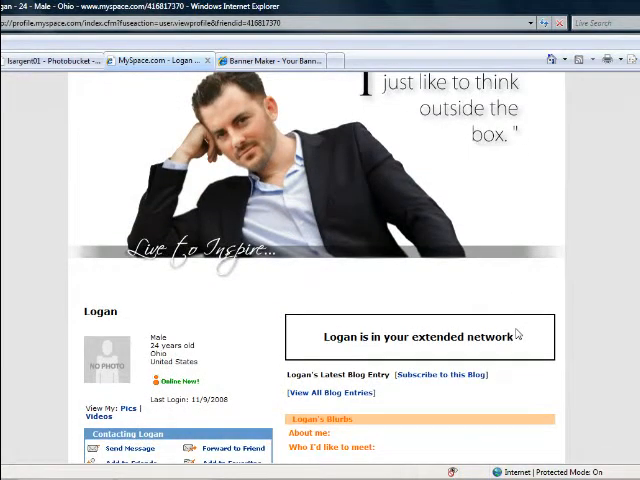
scroll(down, 3)
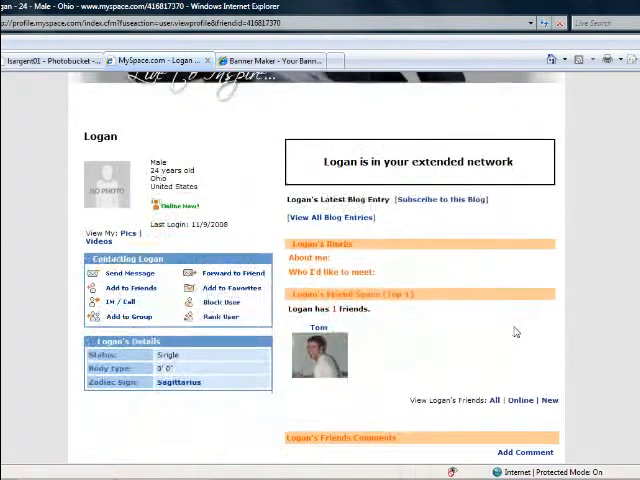
scroll(up, 3)
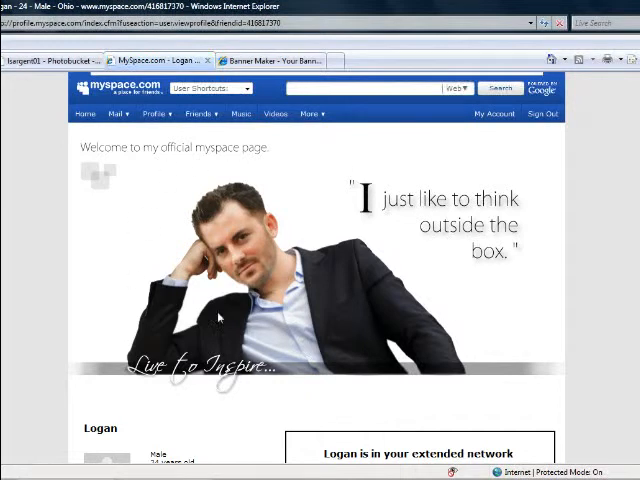
mouse_move(276, 302)
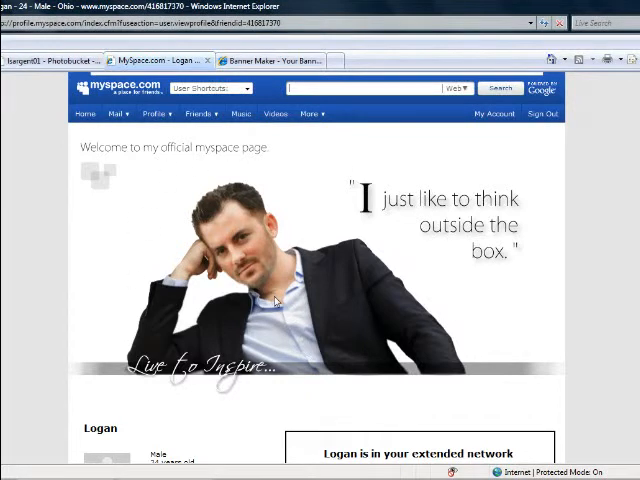